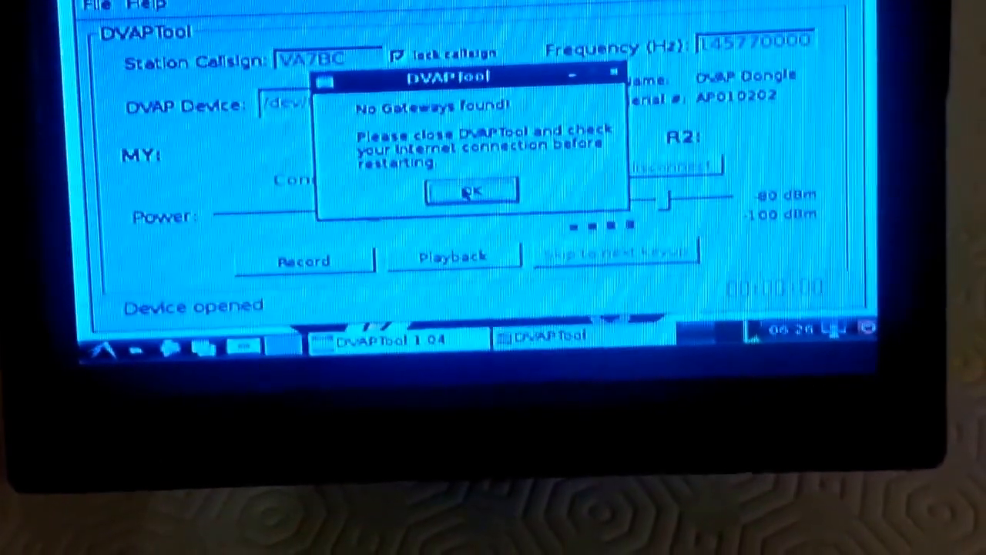
Dismiss the No Gateways warning and scan for Wi-Fi networks on wlan0, finding TELUS4591 and deadlyblender
click(470, 191)
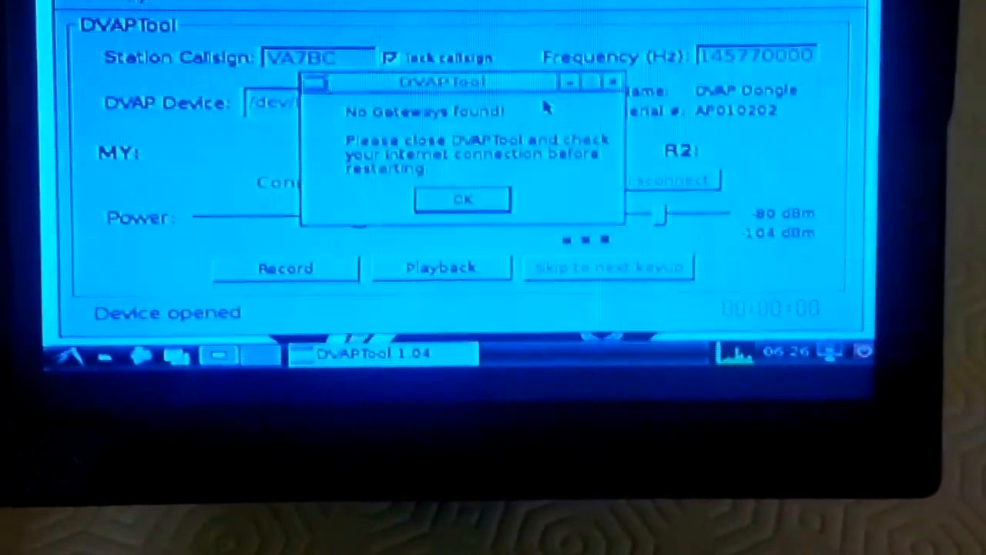
click(462, 198)
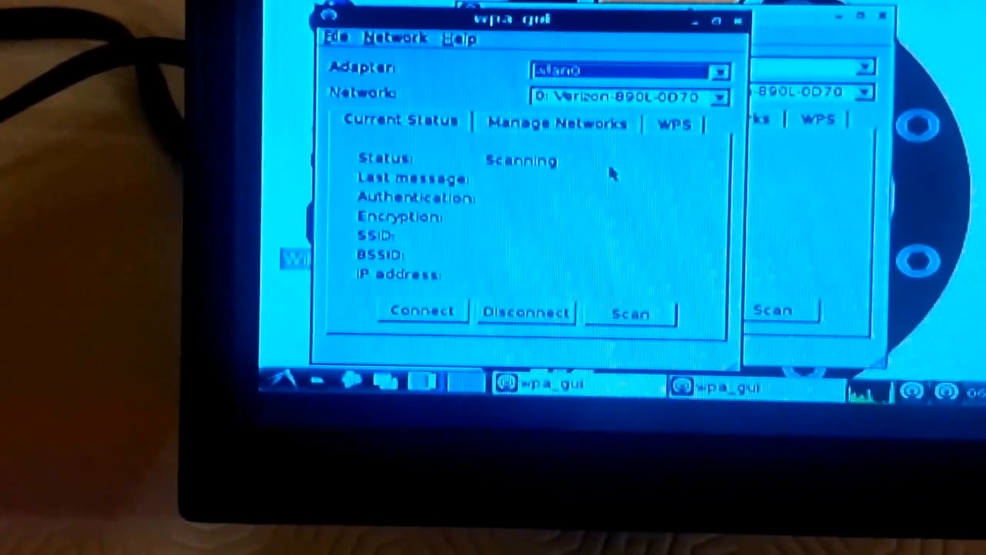
click(630, 312)
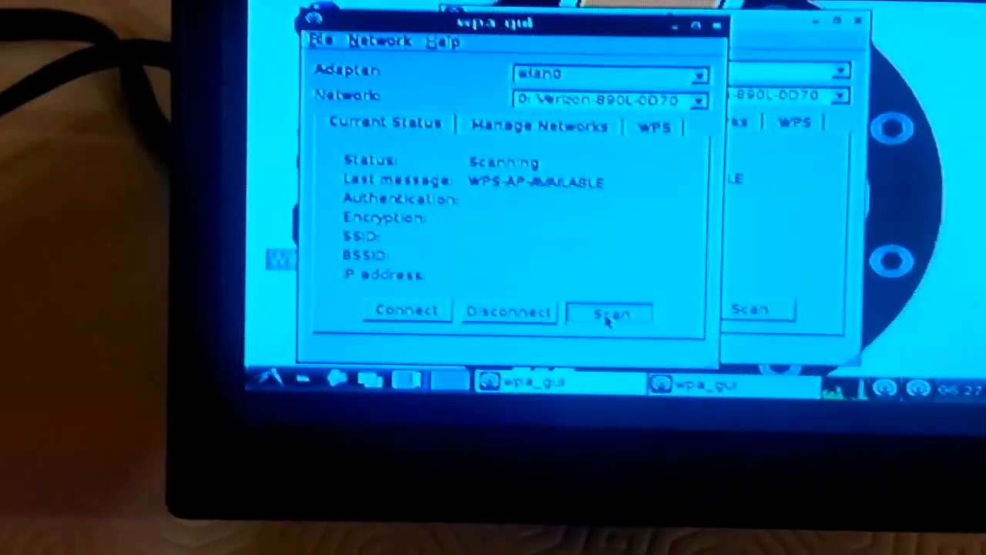
click(610, 312)
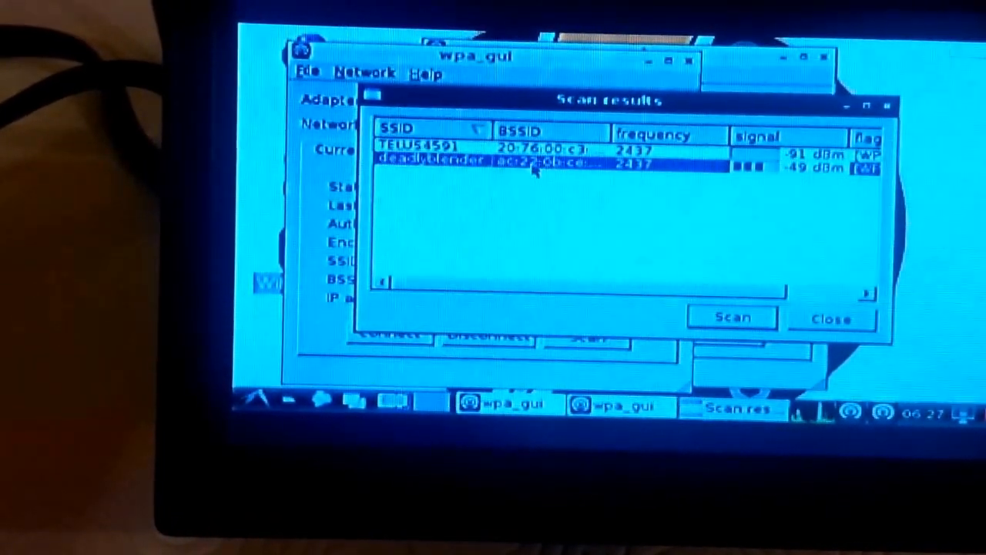
double_click(493, 164)
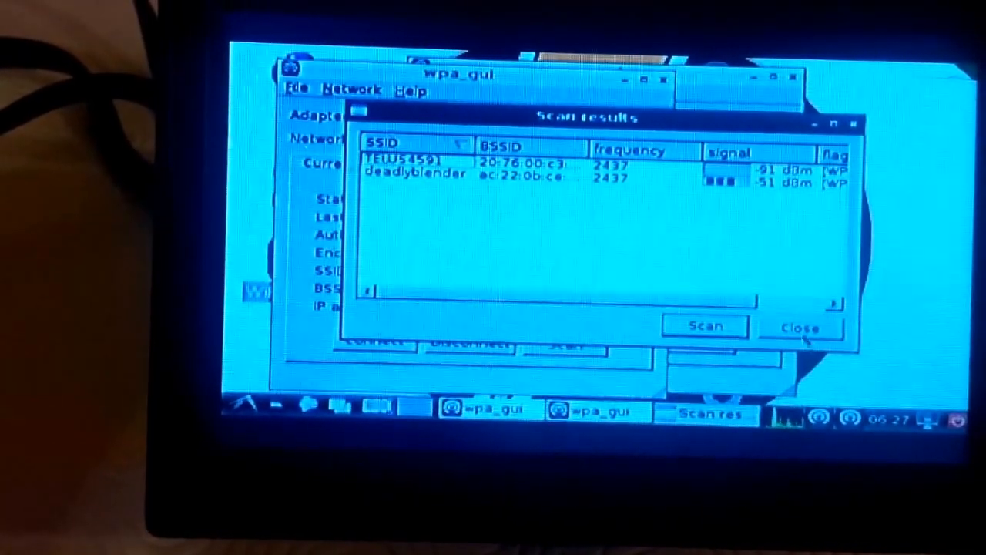
click(799, 327)
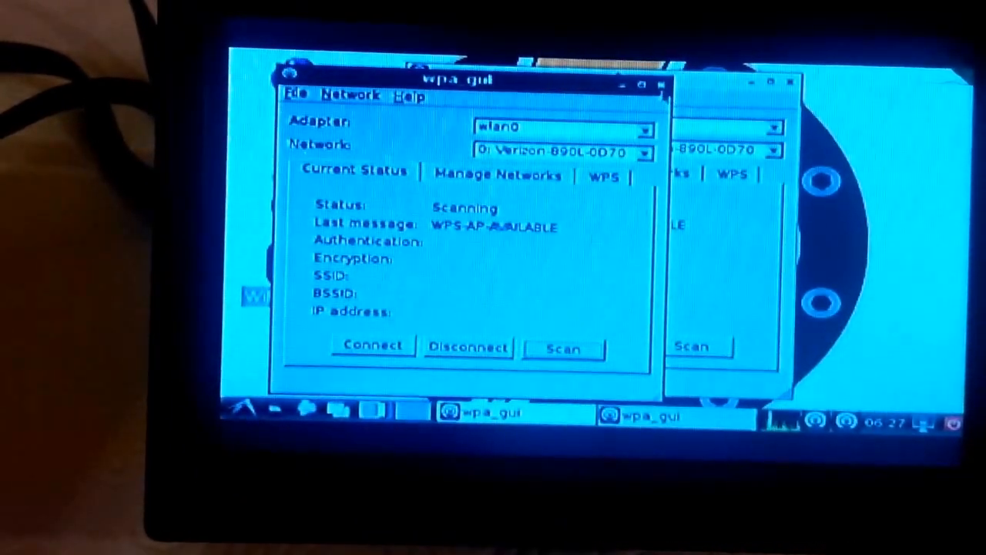